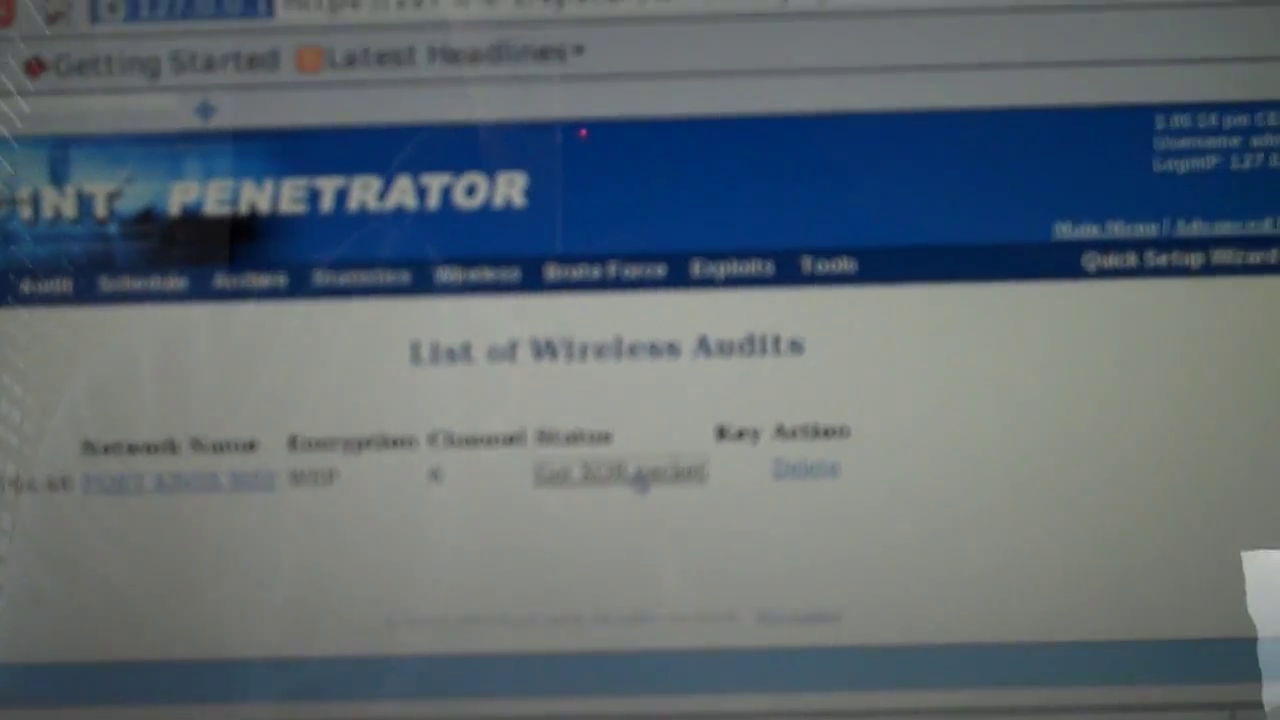
Advance the WEP network's audit status from packet gathering to Cracking Running
left_click(620, 472)
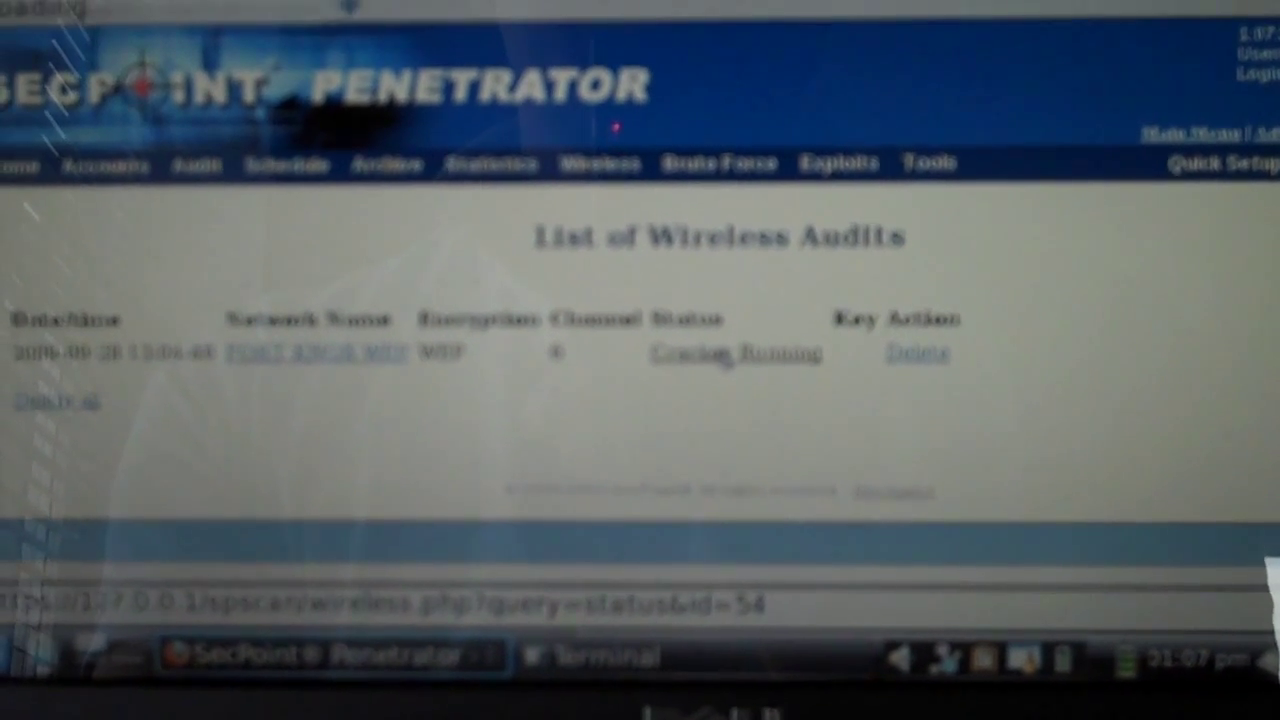
left_click(700, 352)
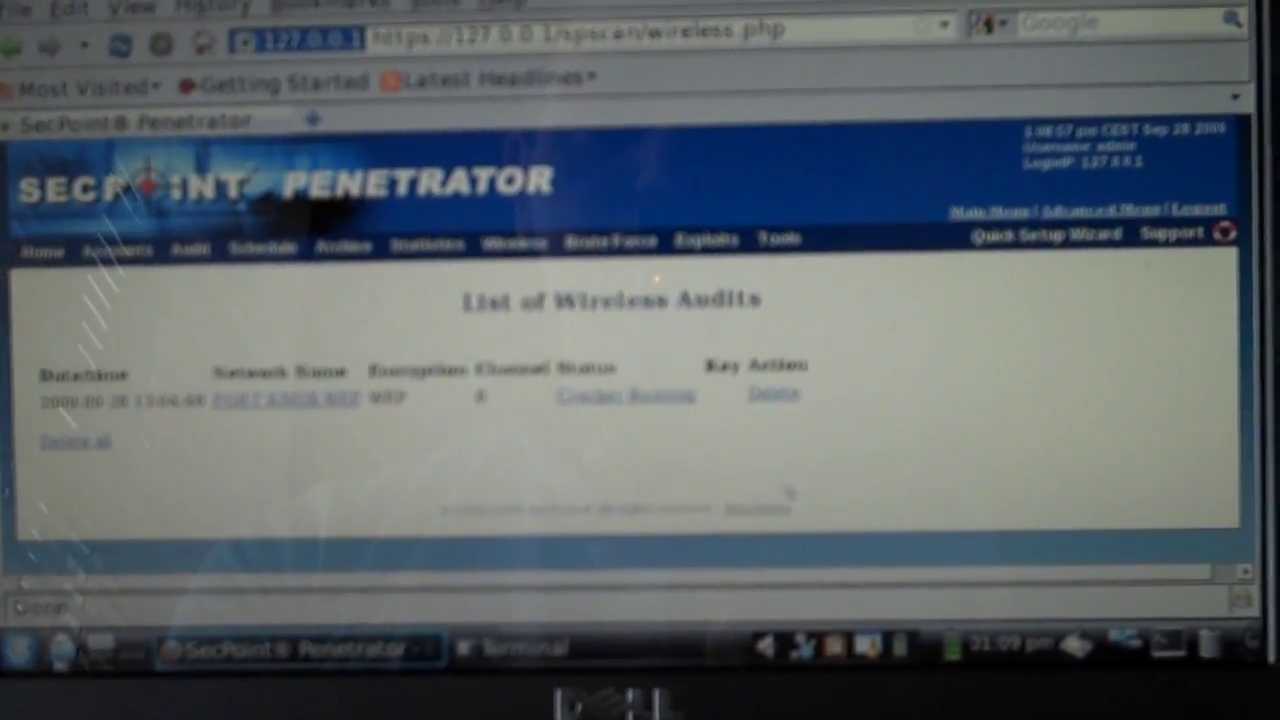
left_click(624, 396)
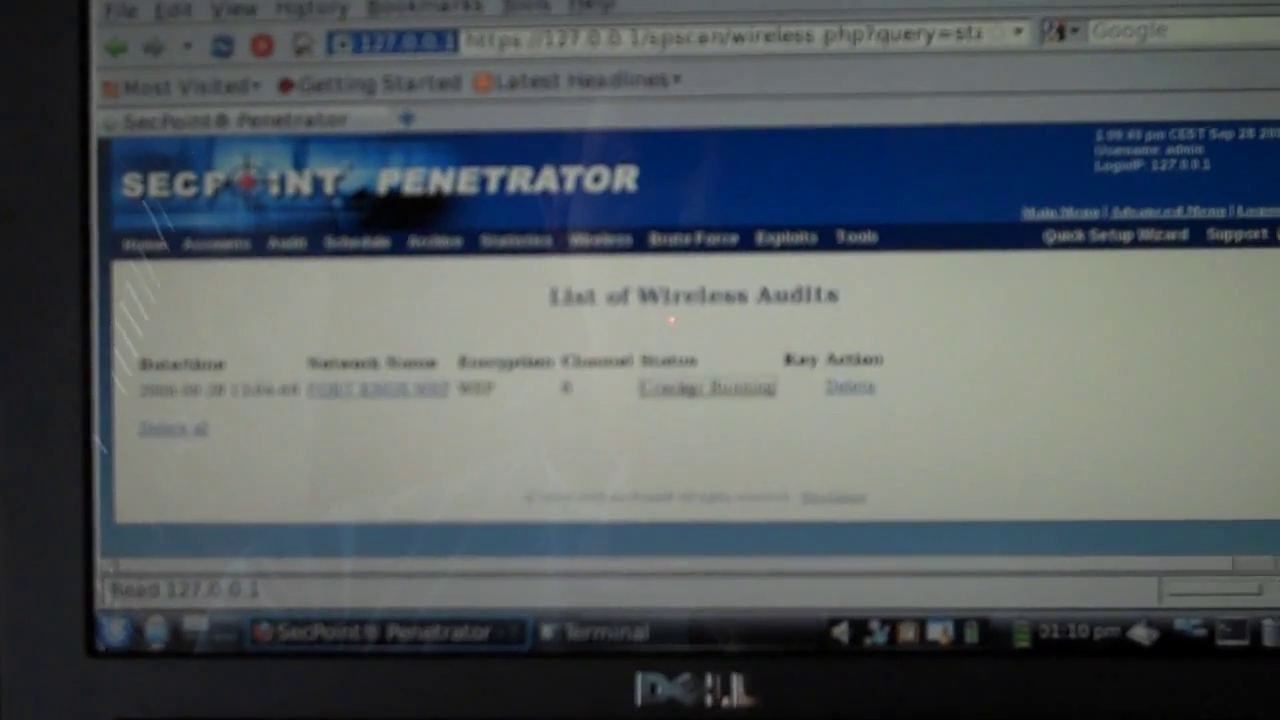
View the Authentication Status log showing successful authentication and association with the target
left_click(706, 388)
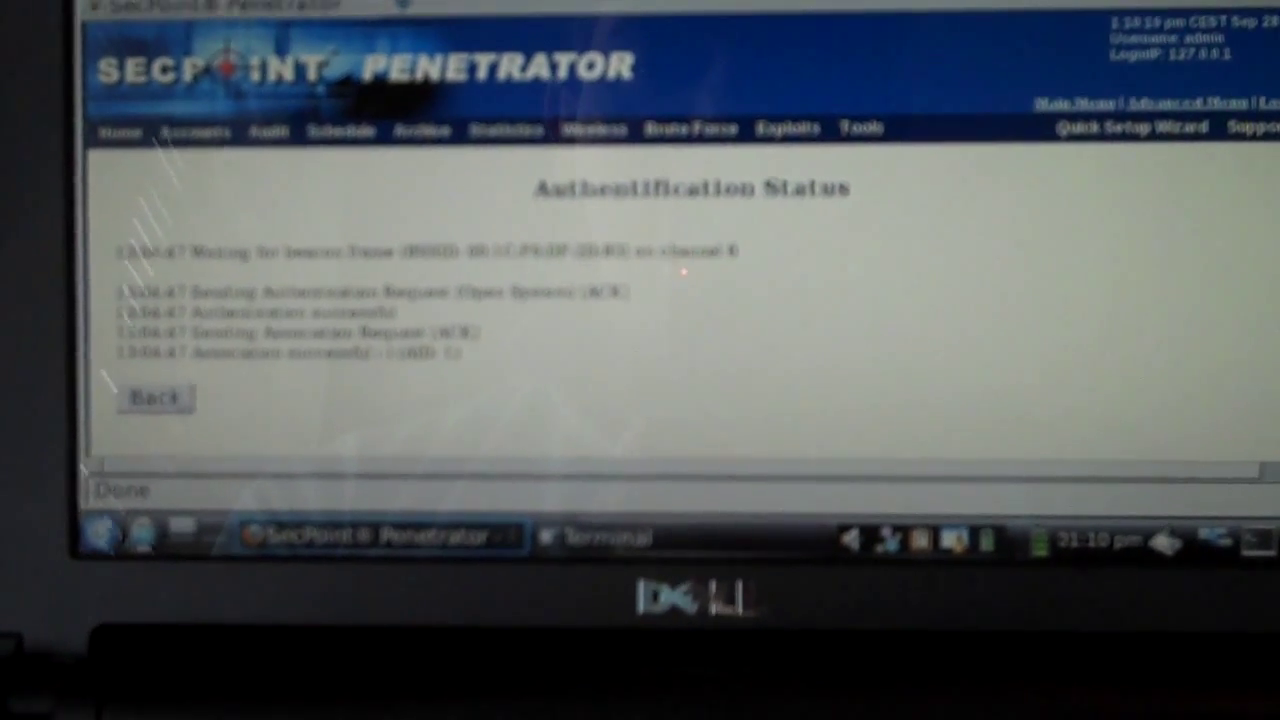
Return to the audits list showing Key Found with the recovered key, then connect to the network
left_click(154, 400)
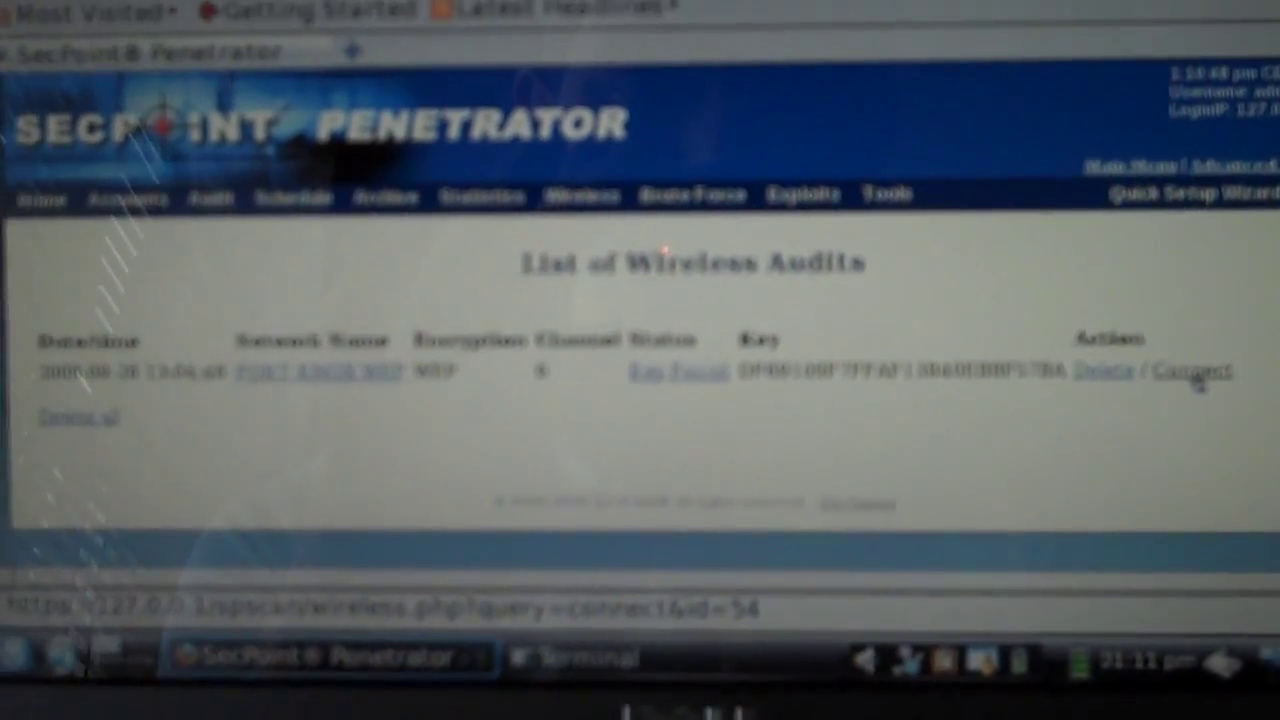
left_click(1202, 370)
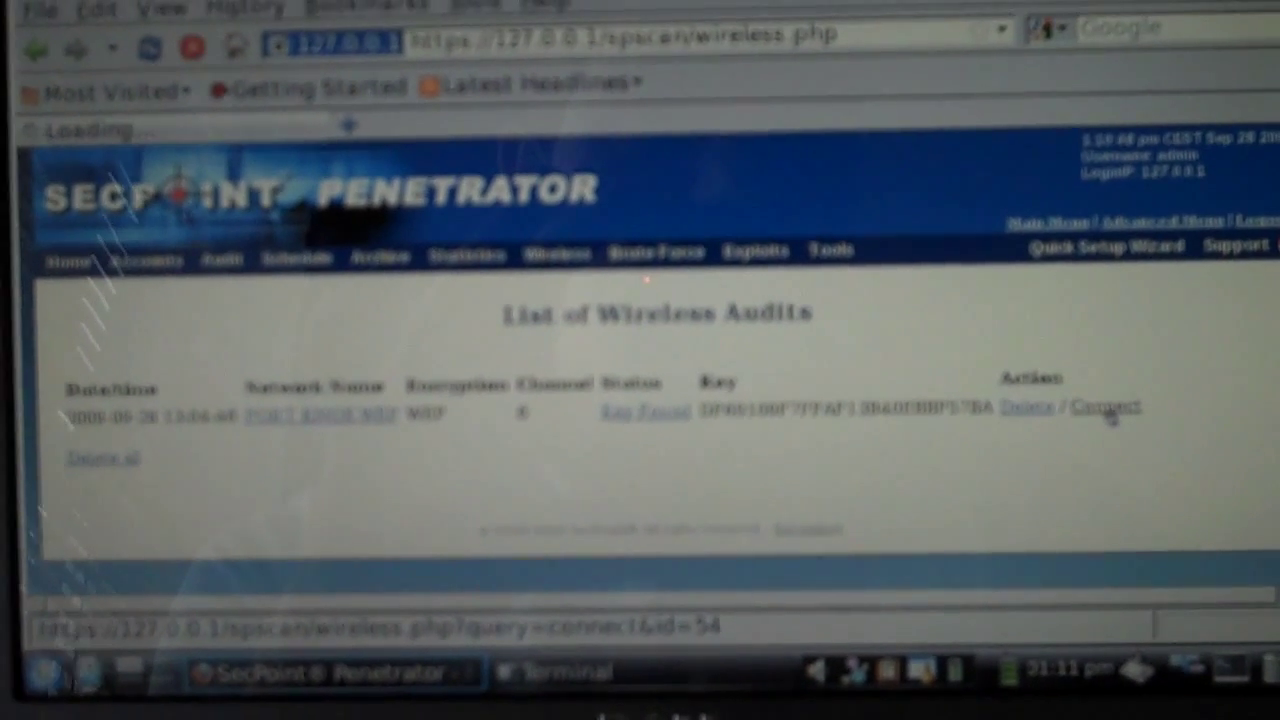